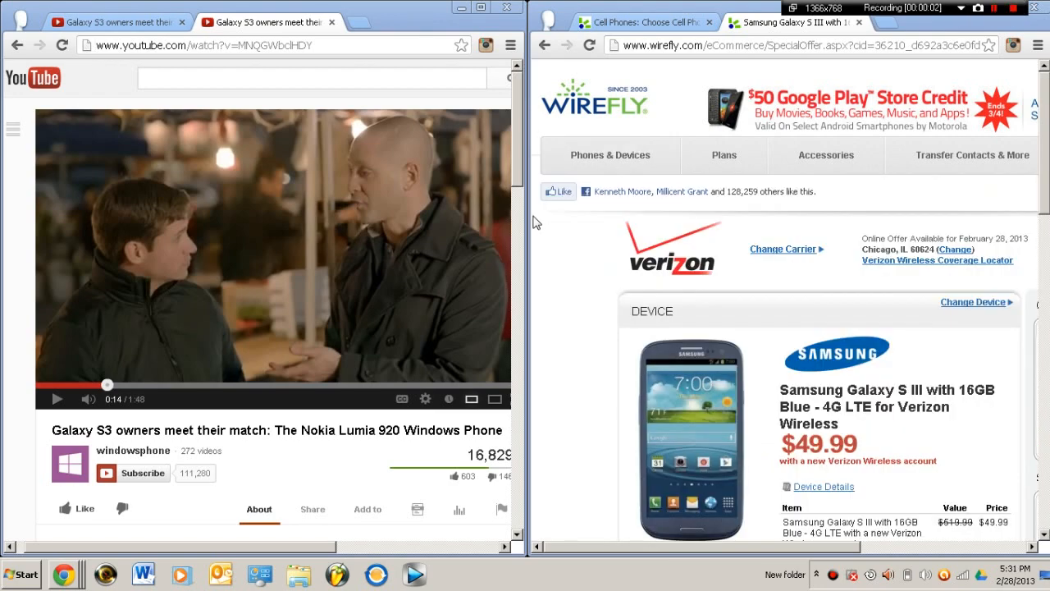
pyautogui.moveTo(486, 114)
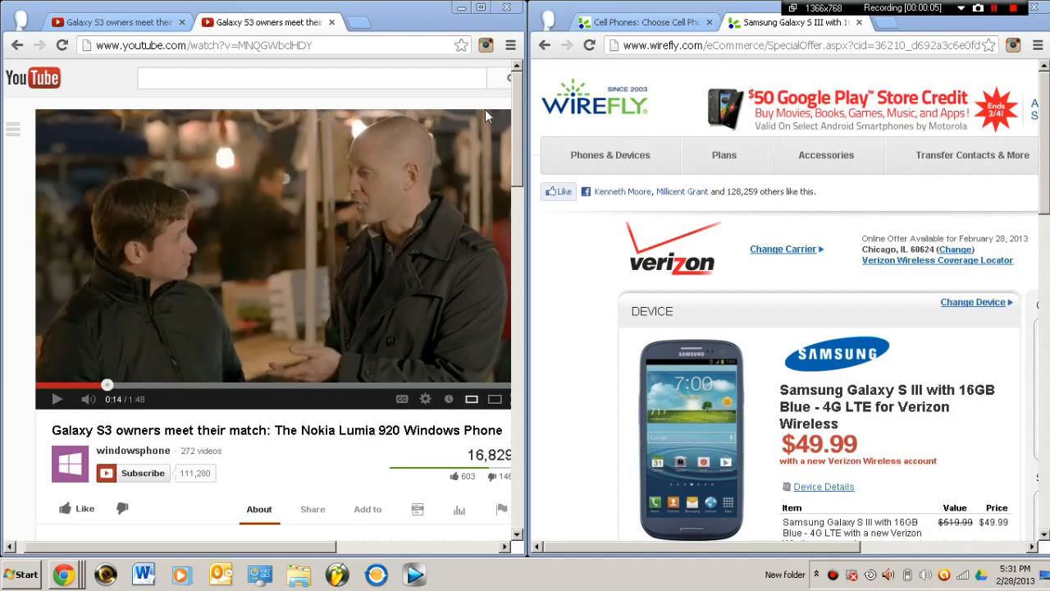
pyautogui.moveTo(463, 566)
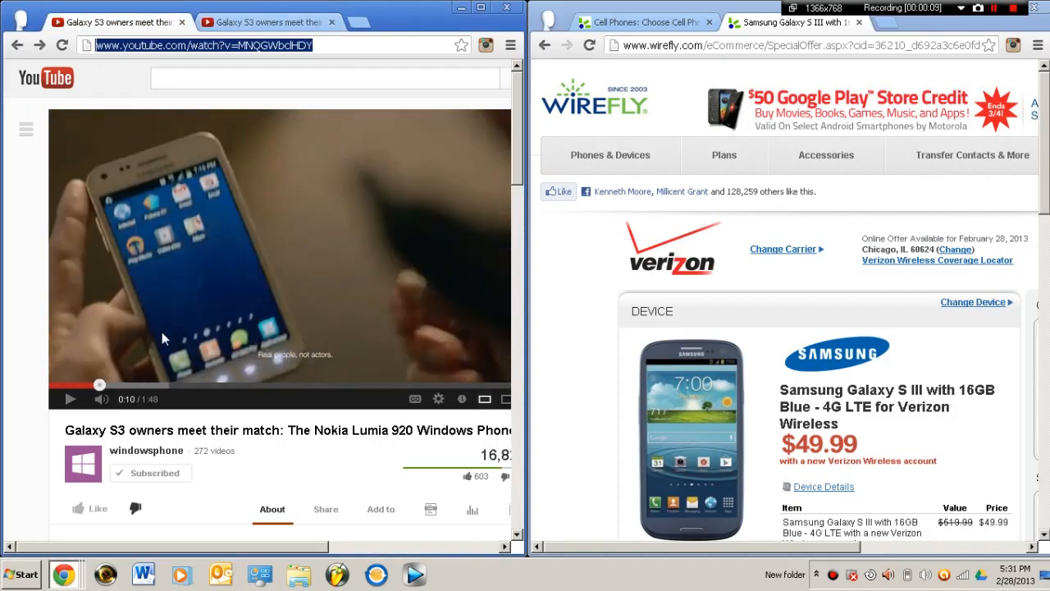
pyautogui.moveTo(212, 279)
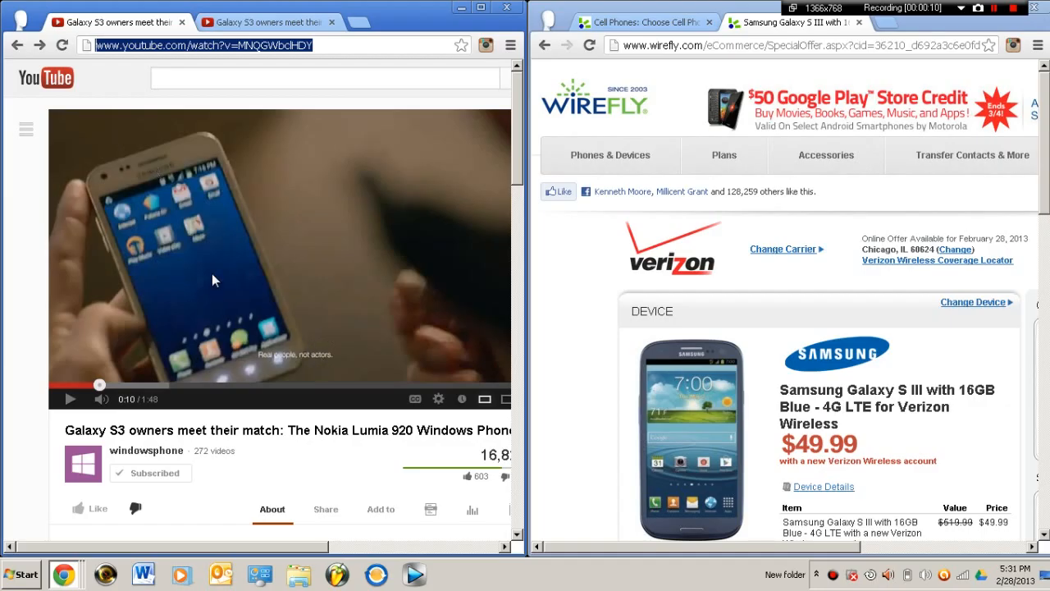
pyautogui.moveTo(112, 187)
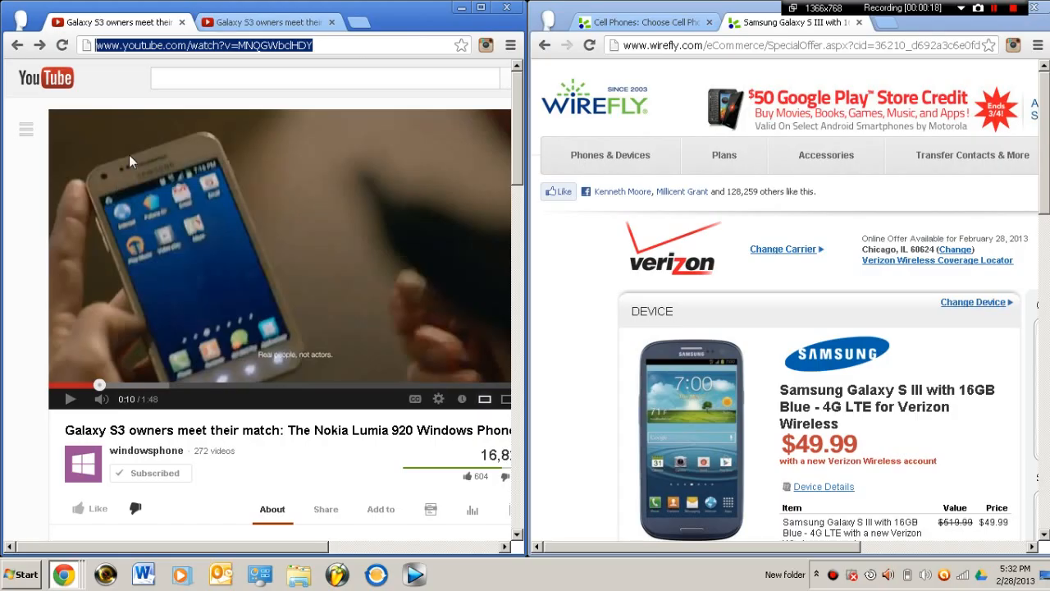
pyautogui.moveTo(95, 169)
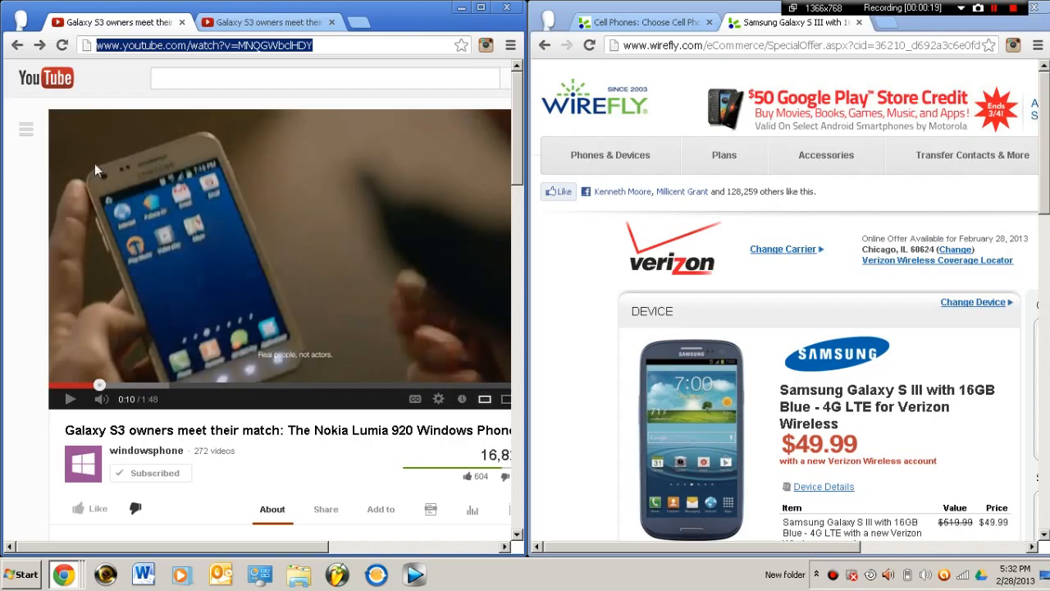
pyautogui.moveTo(124, 174)
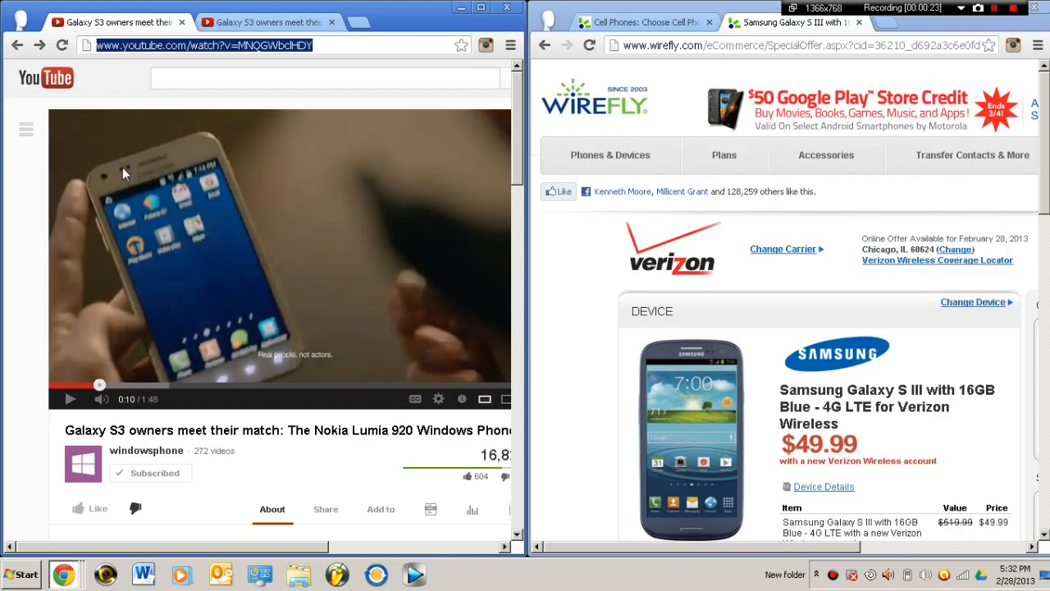
pyautogui.moveTo(207, 194)
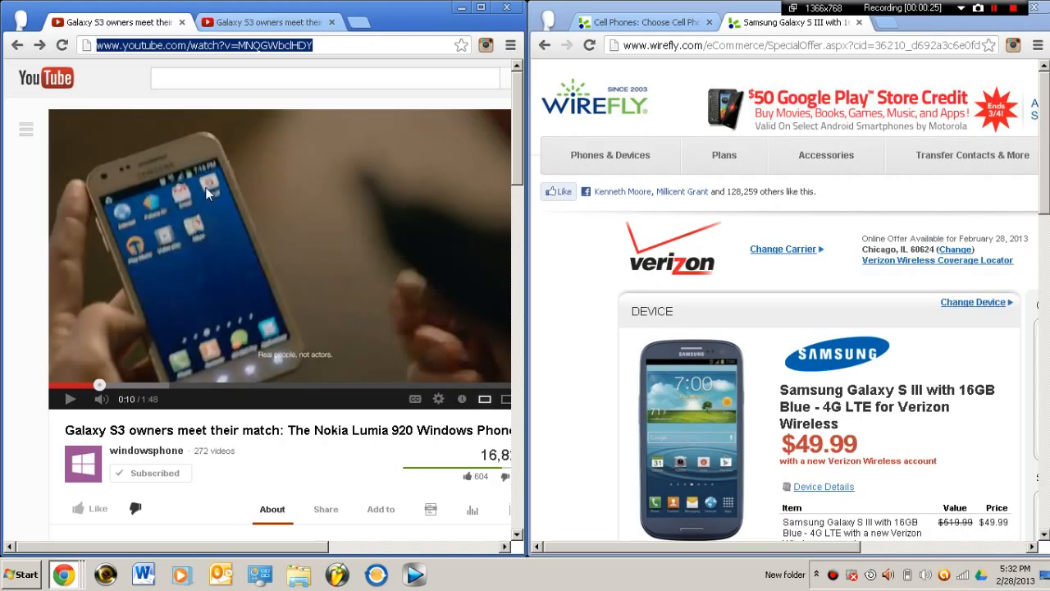
pyautogui.moveTo(718, 361)
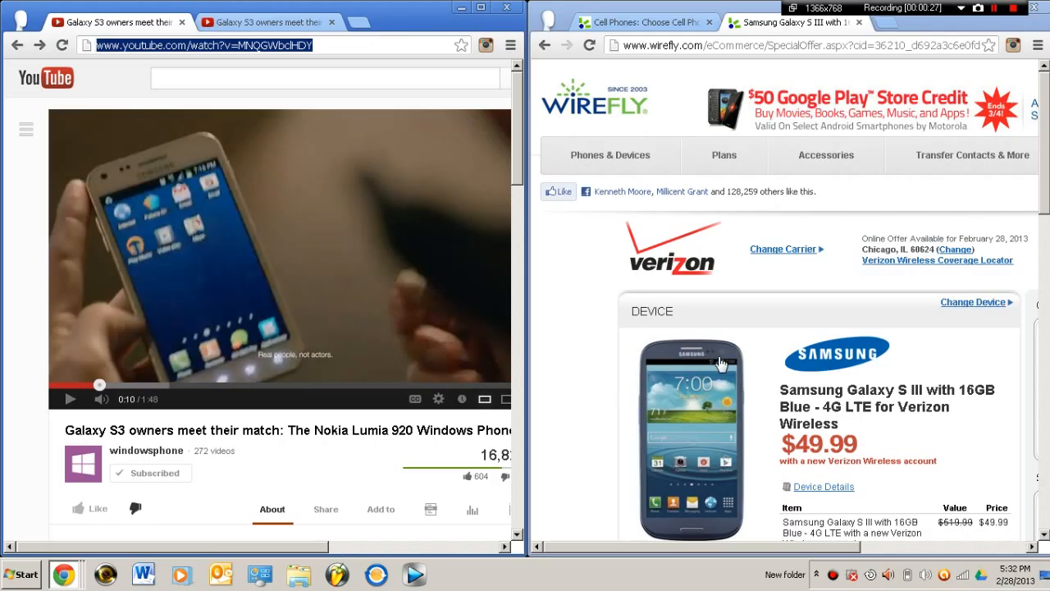
pyautogui.moveTo(689, 353)
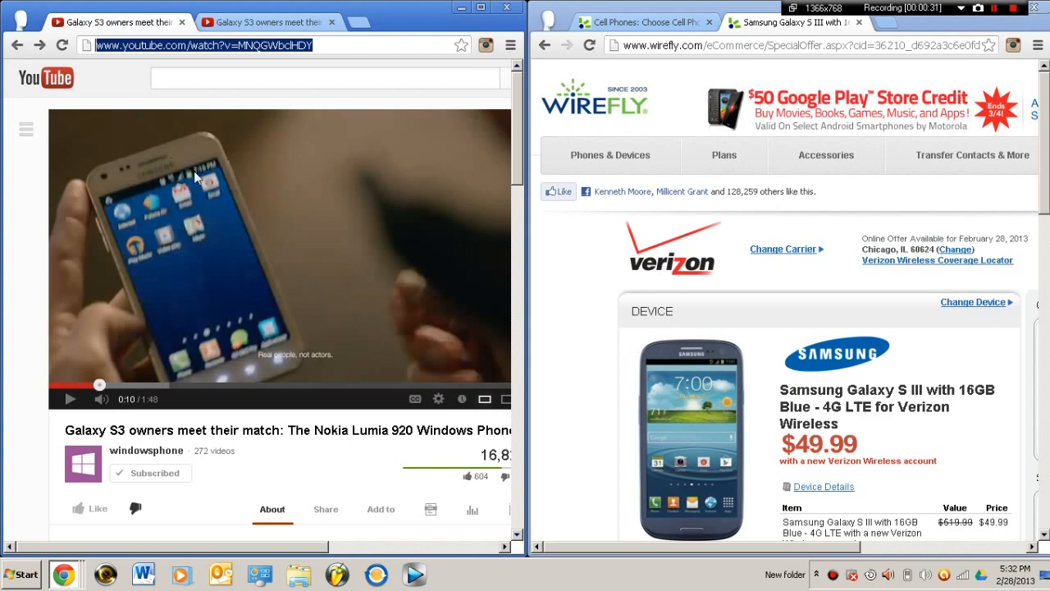
pyautogui.moveTo(292, 344)
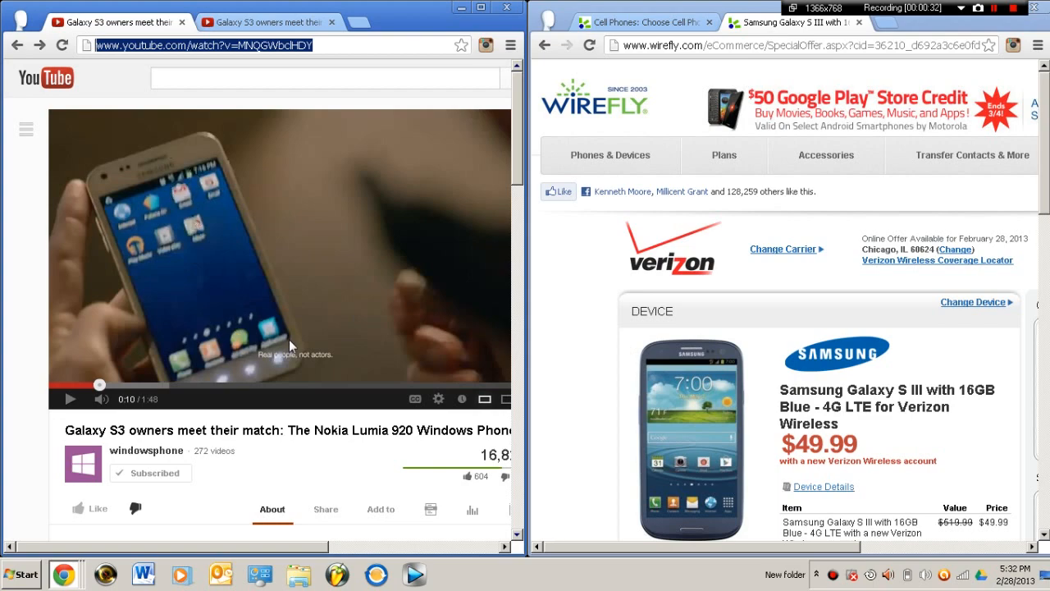
pyautogui.moveTo(329, 371)
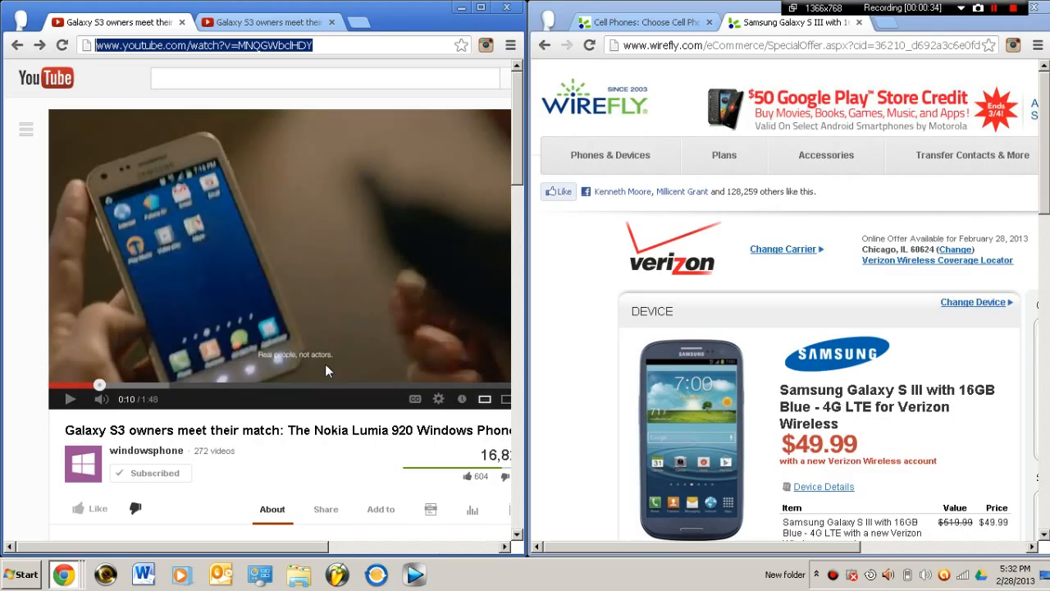
pyautogui.moveTo(749, 525)
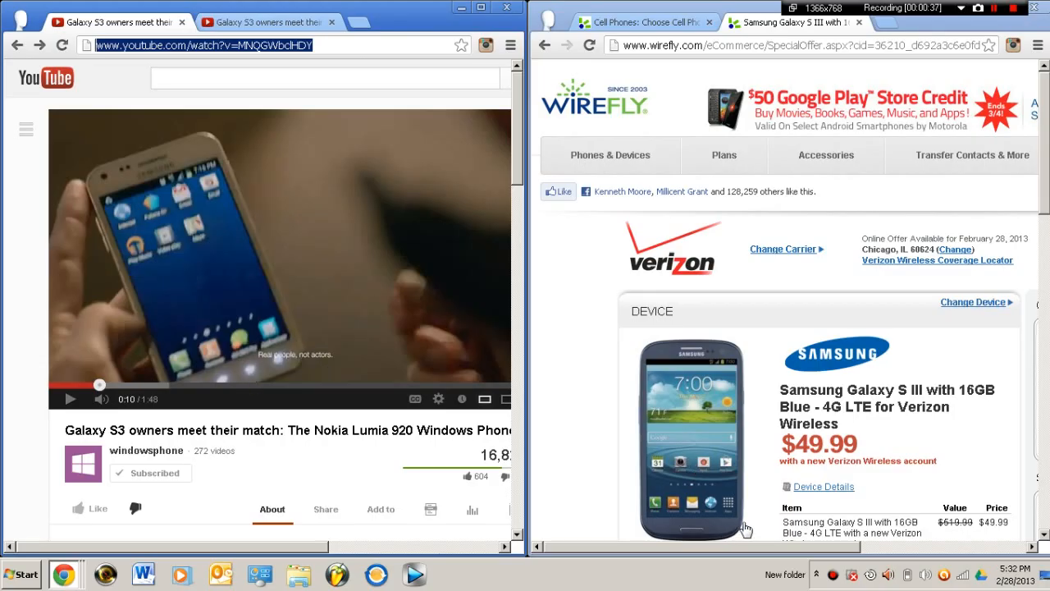
pyautogui.moveTo(728, 535)
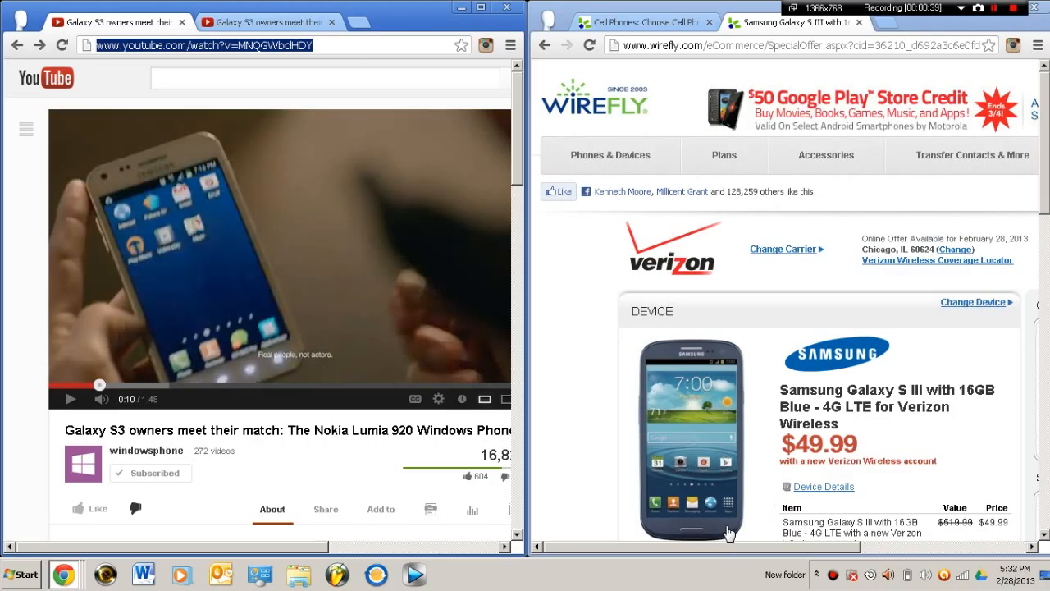
pyautogui.moveTo(696, 540)
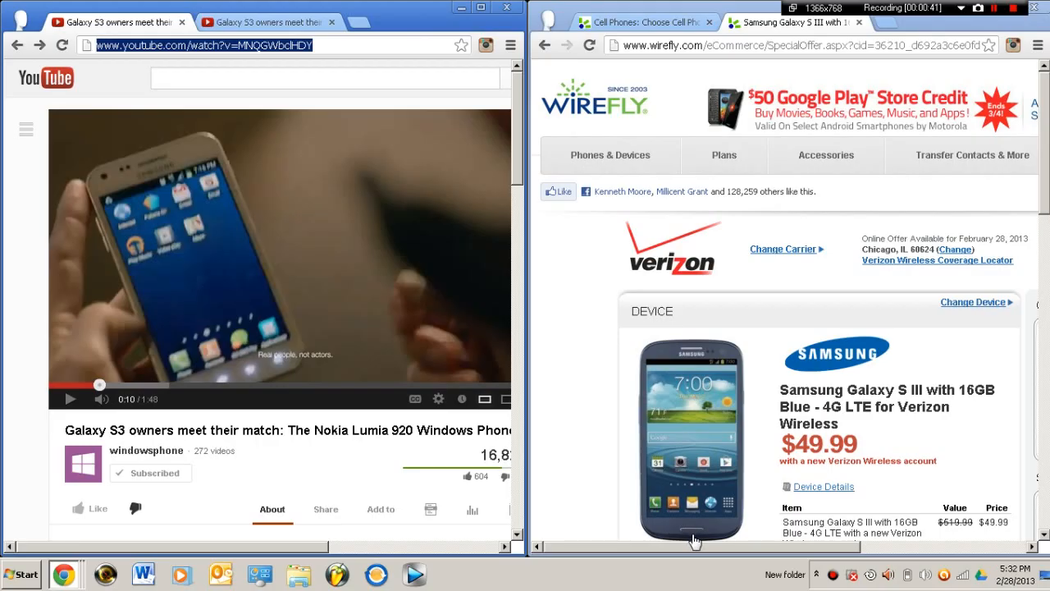
pyautogui.moveTo(735, 528)
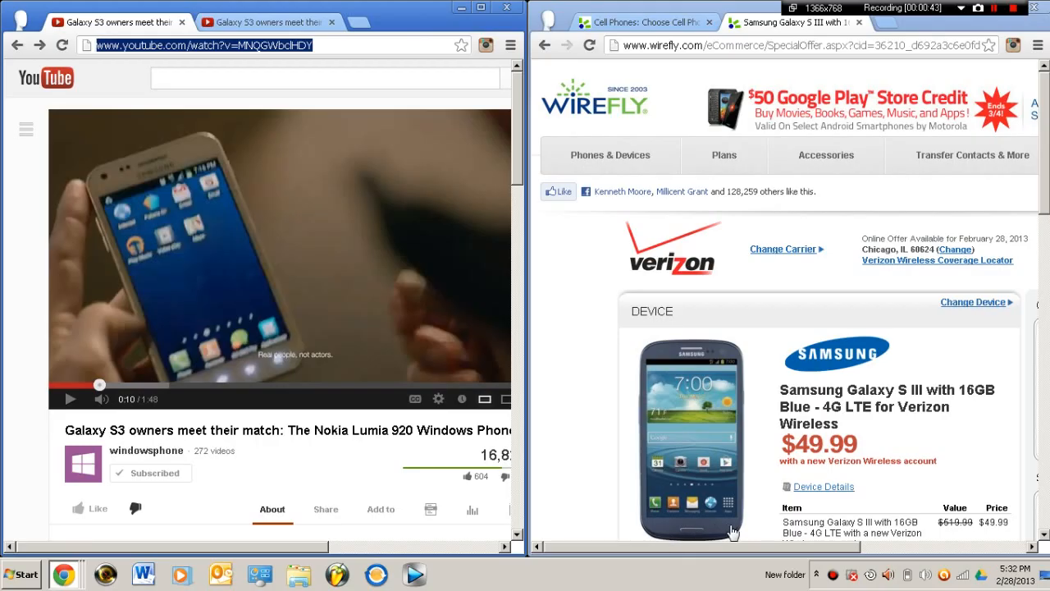
pyautogui.moveTo(256, 361)
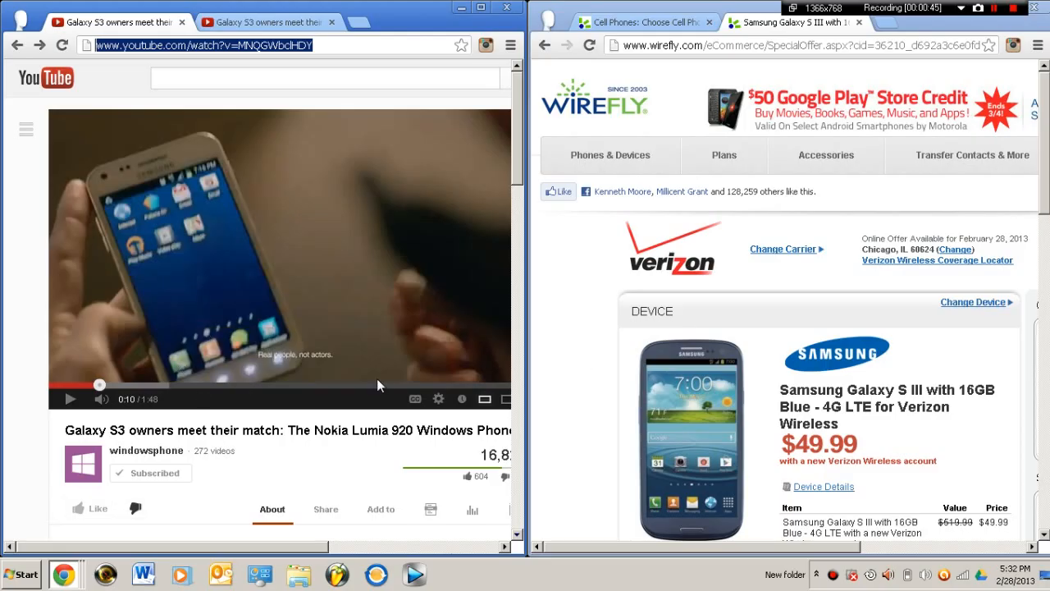
pyautogui.moveTo(273, 344)
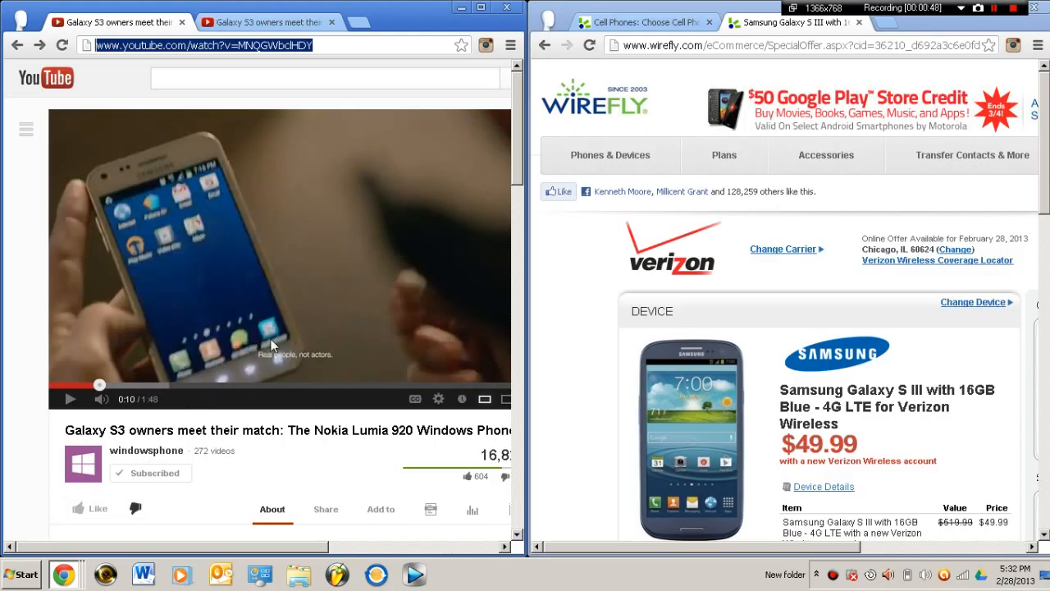
pyautogui.moveTo(233, 381)
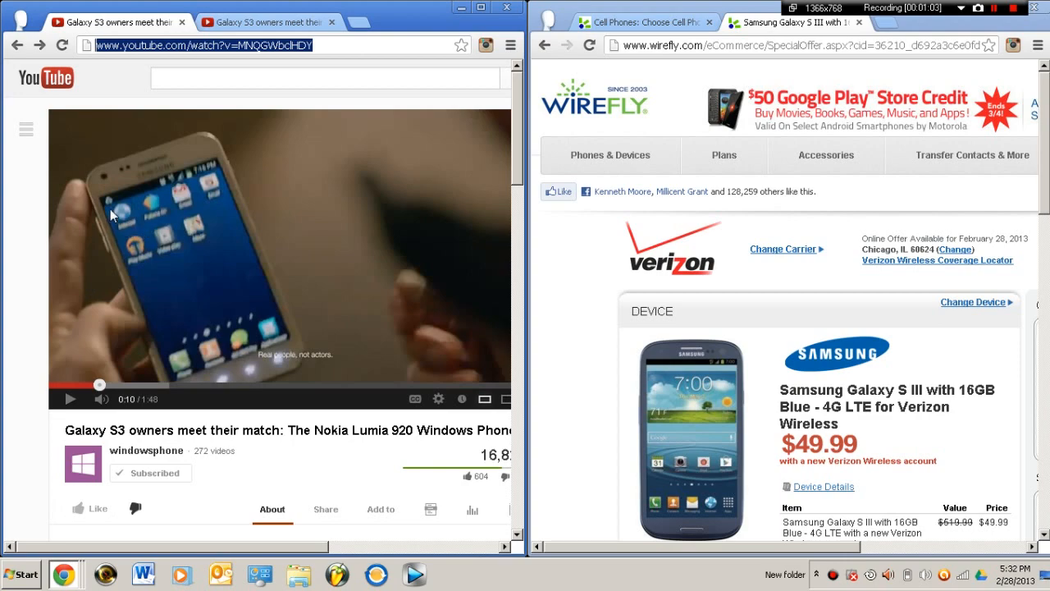
pyautogui.moveTo(125, 215)
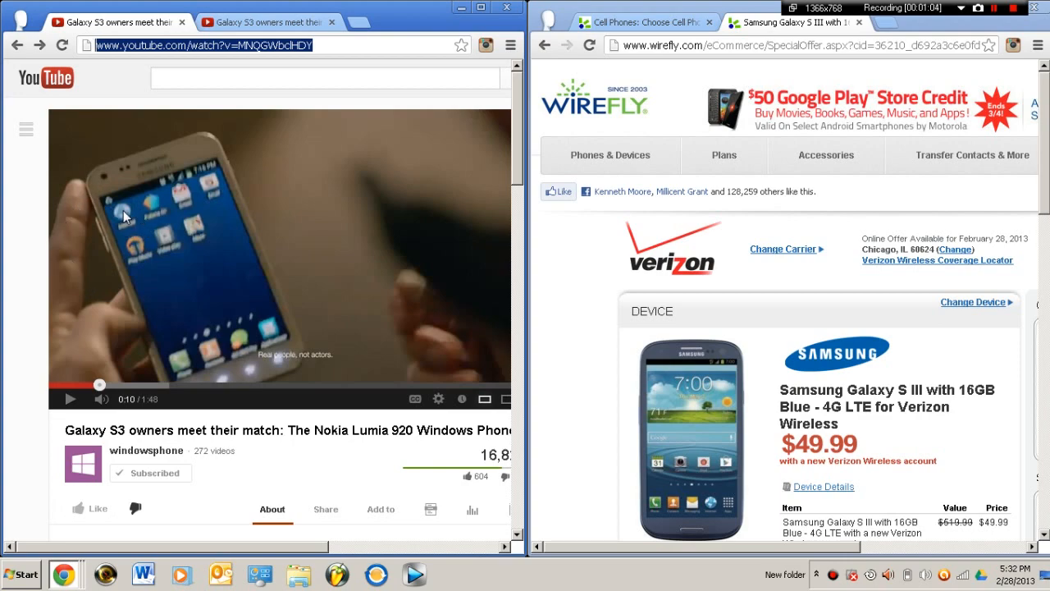
pyautogui.moveTo(236, 174)
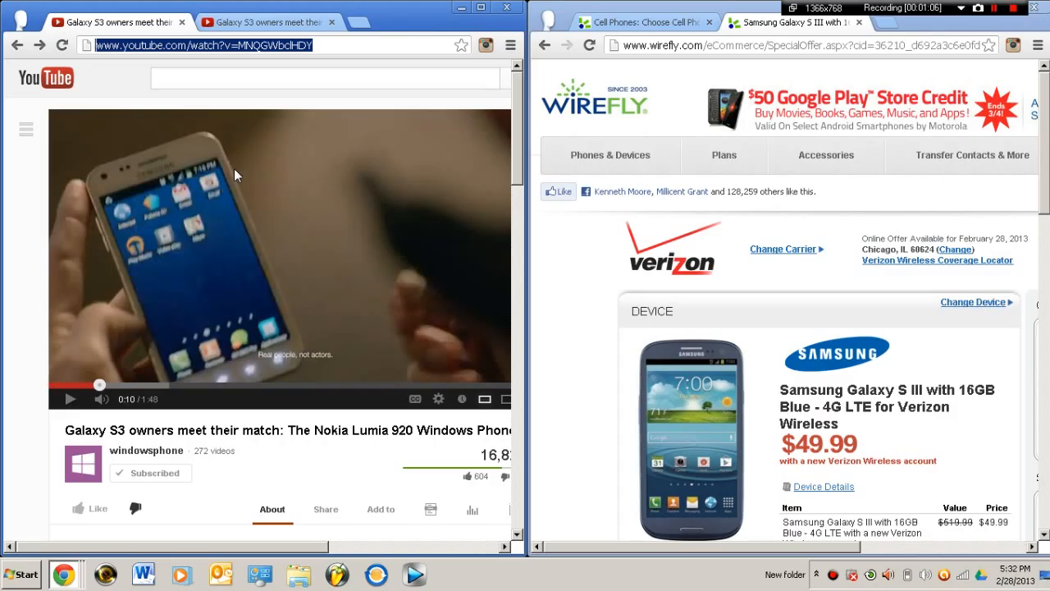
pyautogui.moveTo(650, 394)
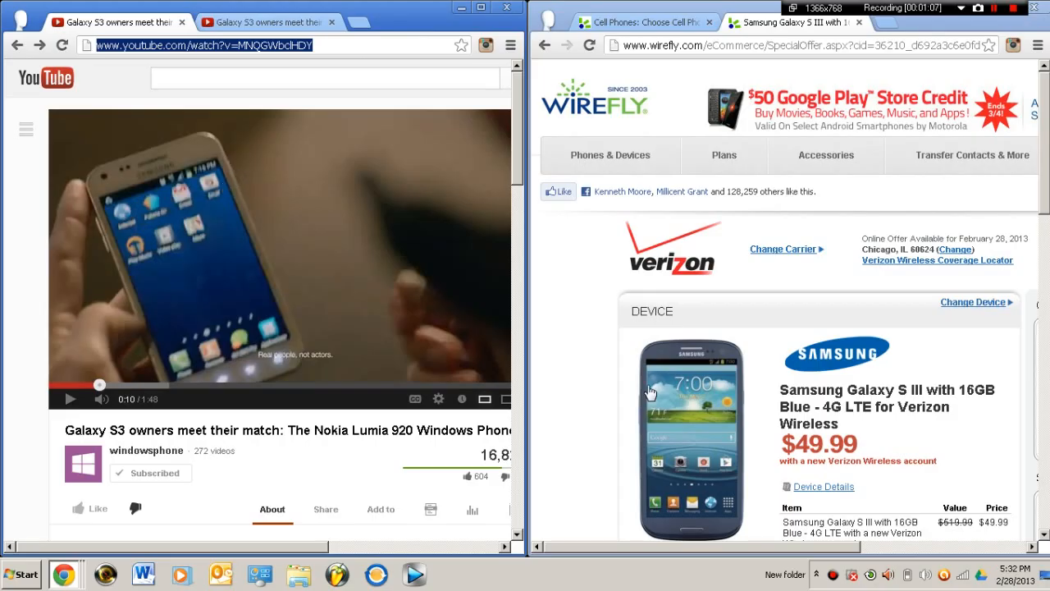
pyautogui.moveTo(646, 429)
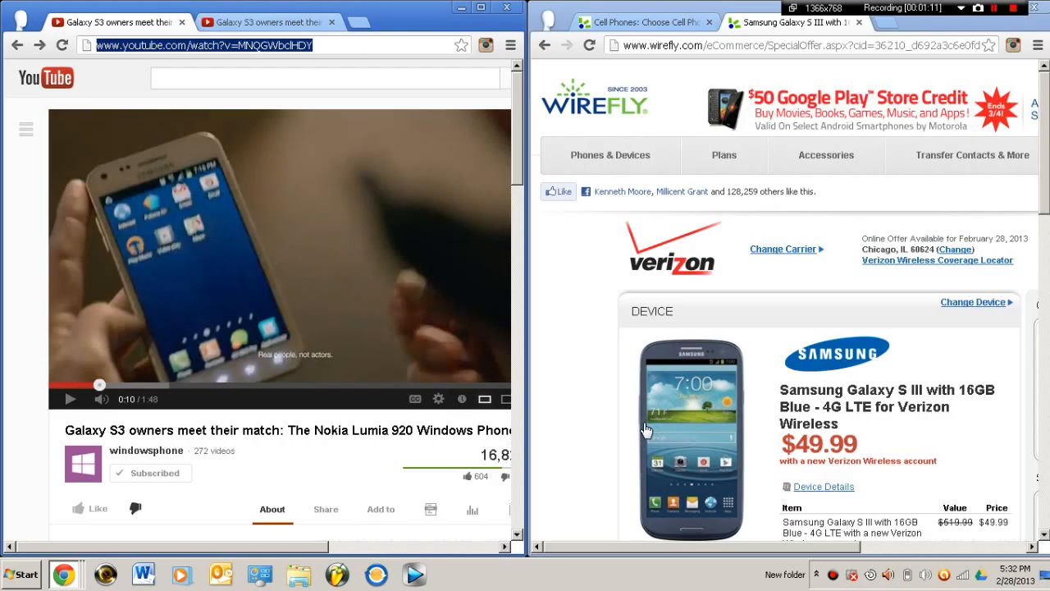
pyautogui.moveTo(742, 407)
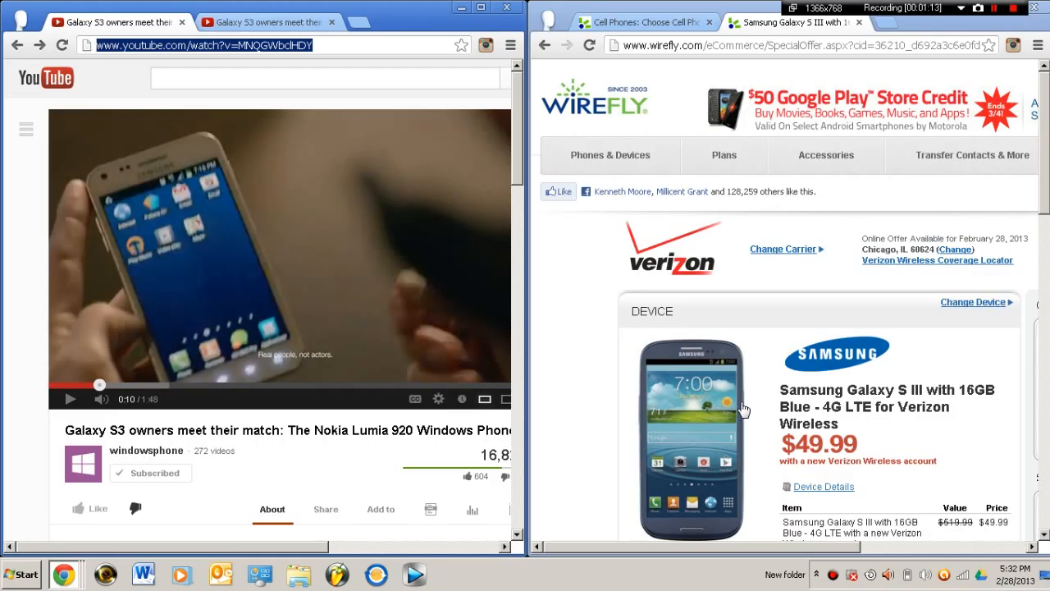
pyautogui.moveTo(640, 412)
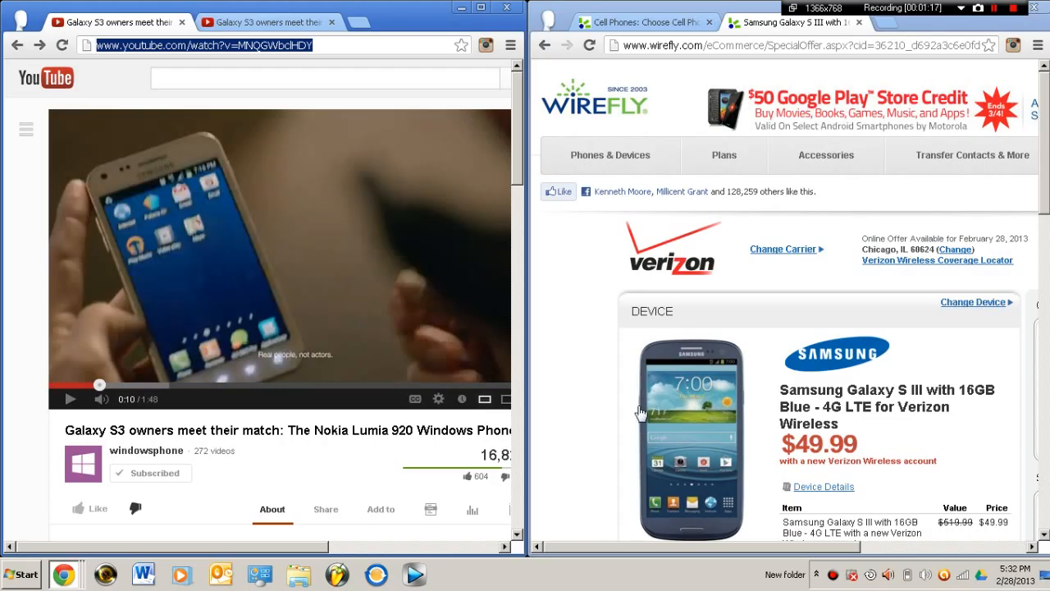
pyautogui.moveTo(614, 450)
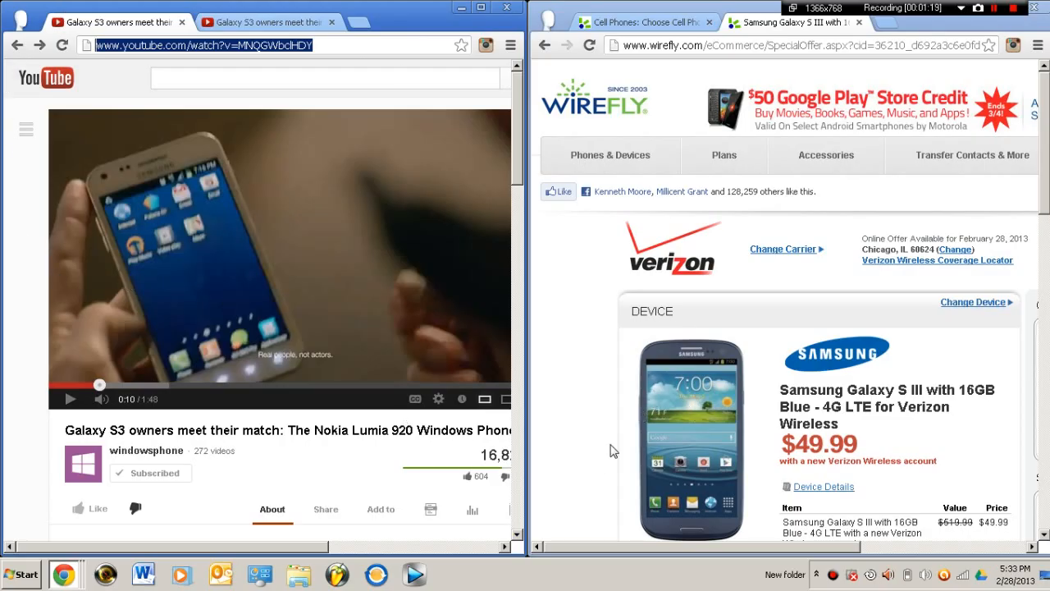
pyautogui.moveTo(732, 388)
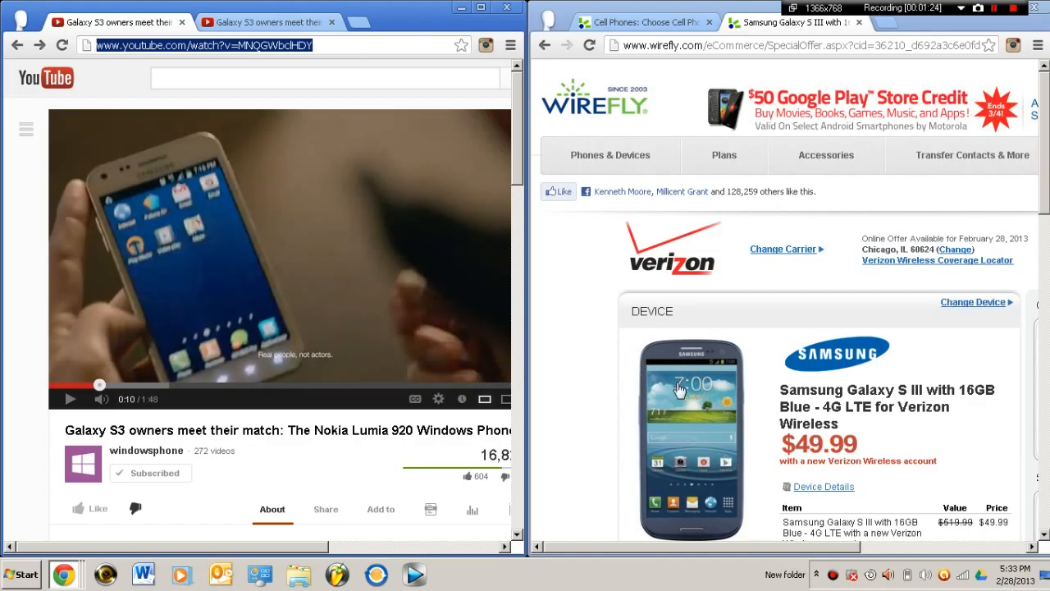
pyautogui.moveTo(72, 154)
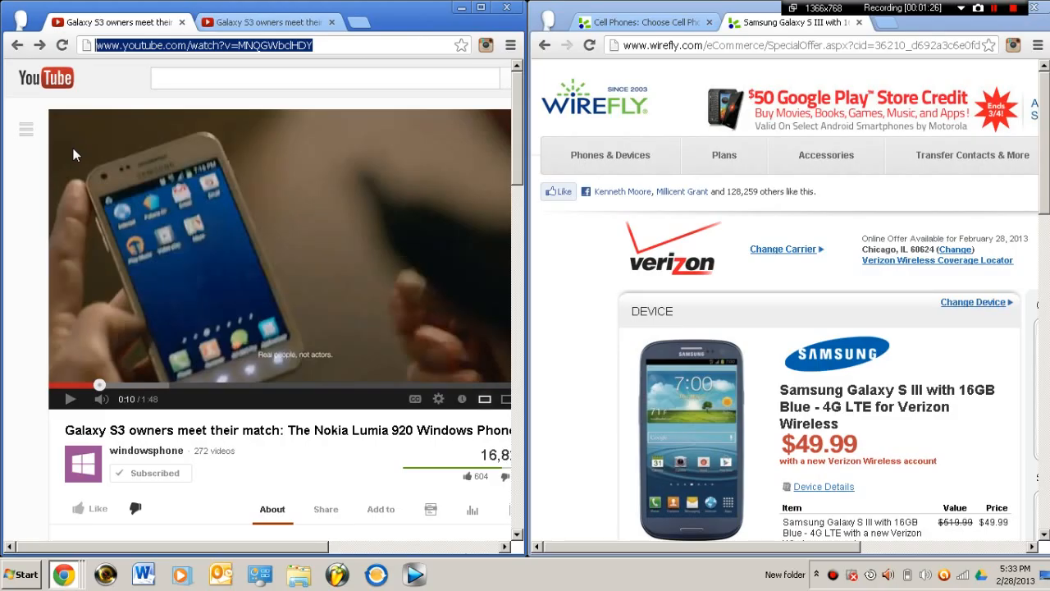
pyautogui.moveTo(123, 246)
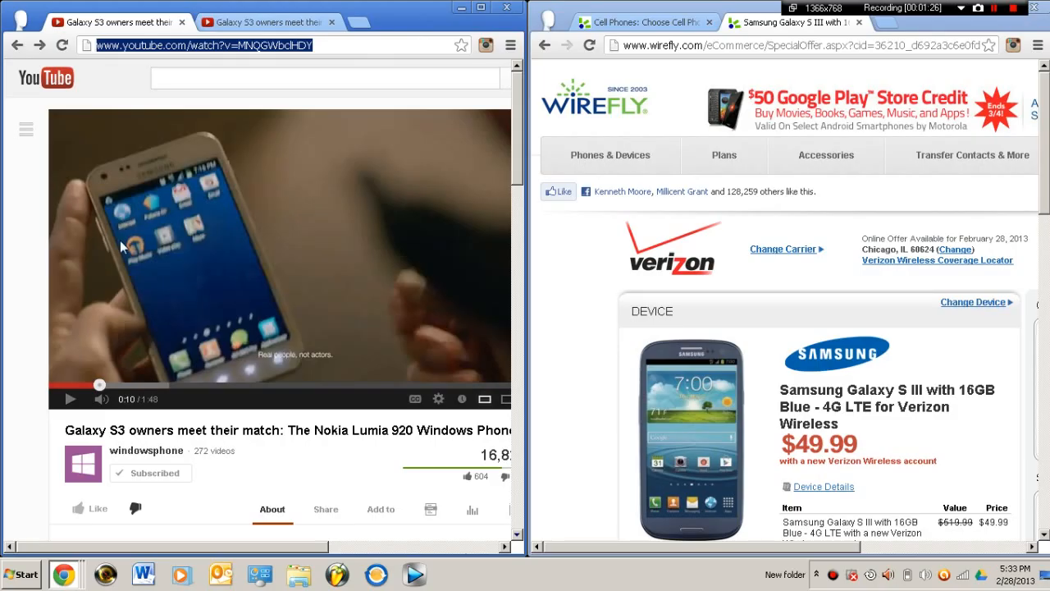
pyautogui.moveTo(276, 156)
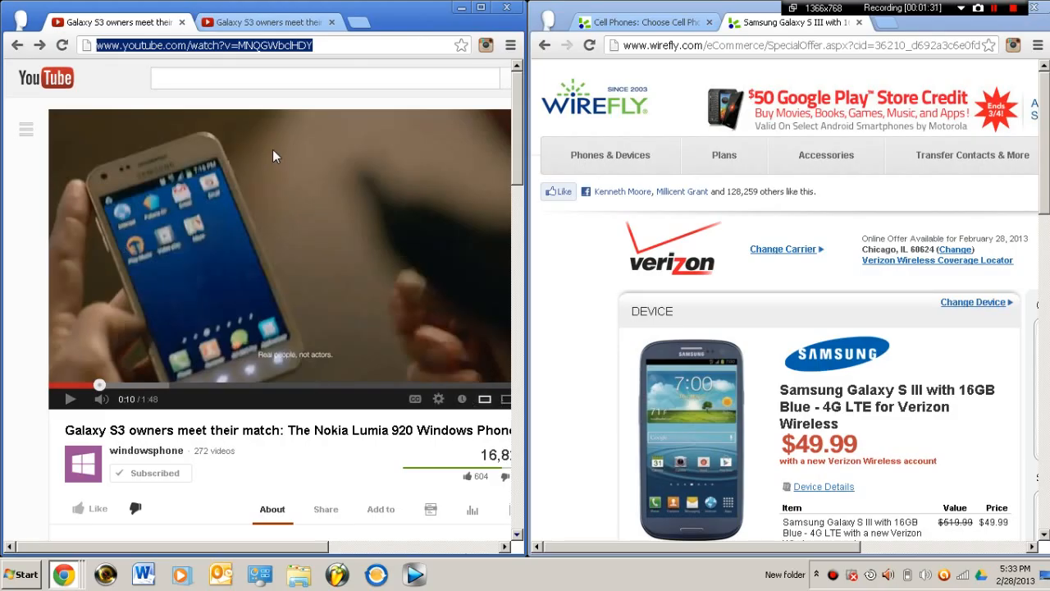
pyautogui.moveTo(322, 173)
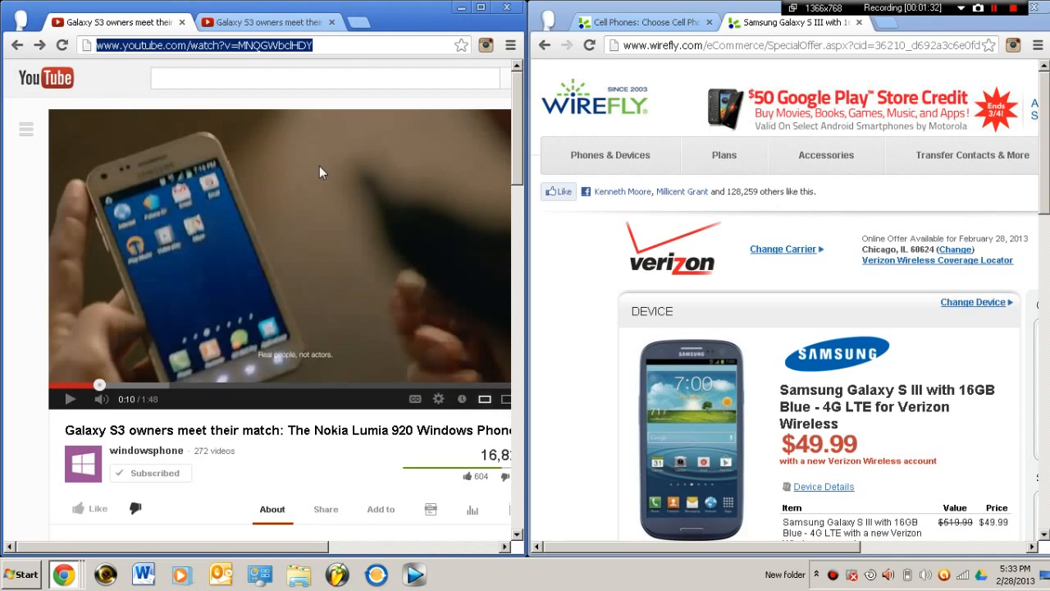